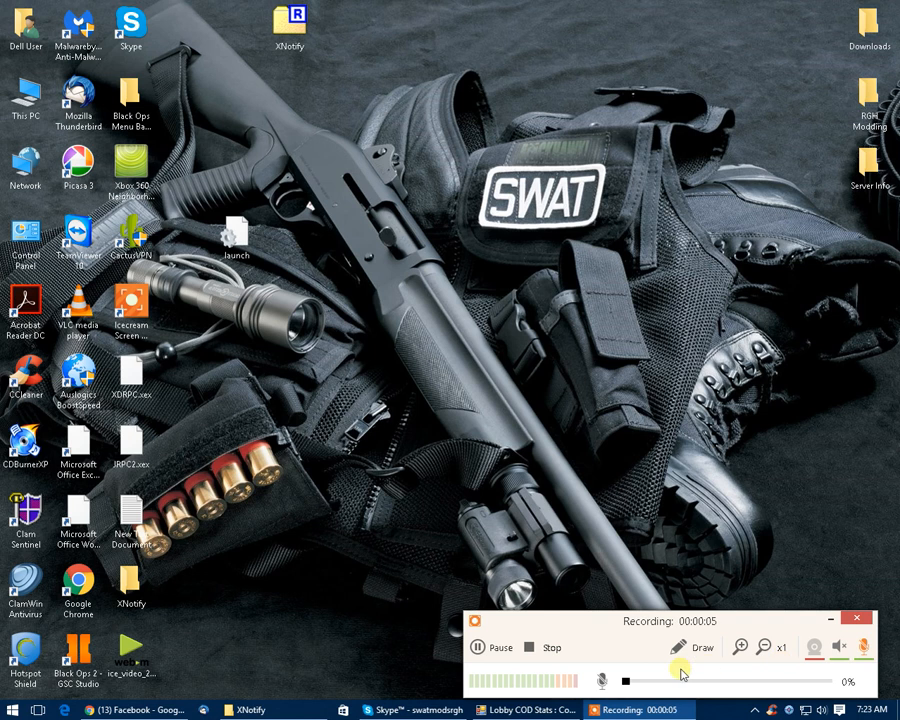
# Step: Bring up the desktop's right-click context menu on an empty area
pyautogui.moveTo(624, 680); pyautogui.dragTo(784, 680)
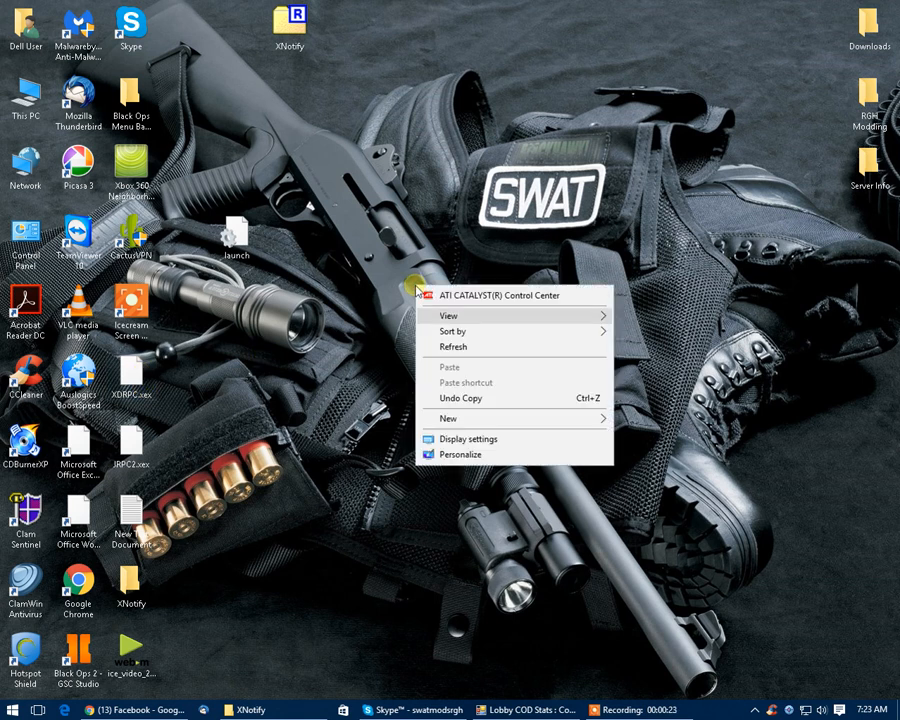
# Step: Dismiss the menu and move the RGH Tool Plugin Files folder to the desktop's right edge
pyautogui.click(448, 418)
pyautogui.write('RGH Tool Plugin Pack')
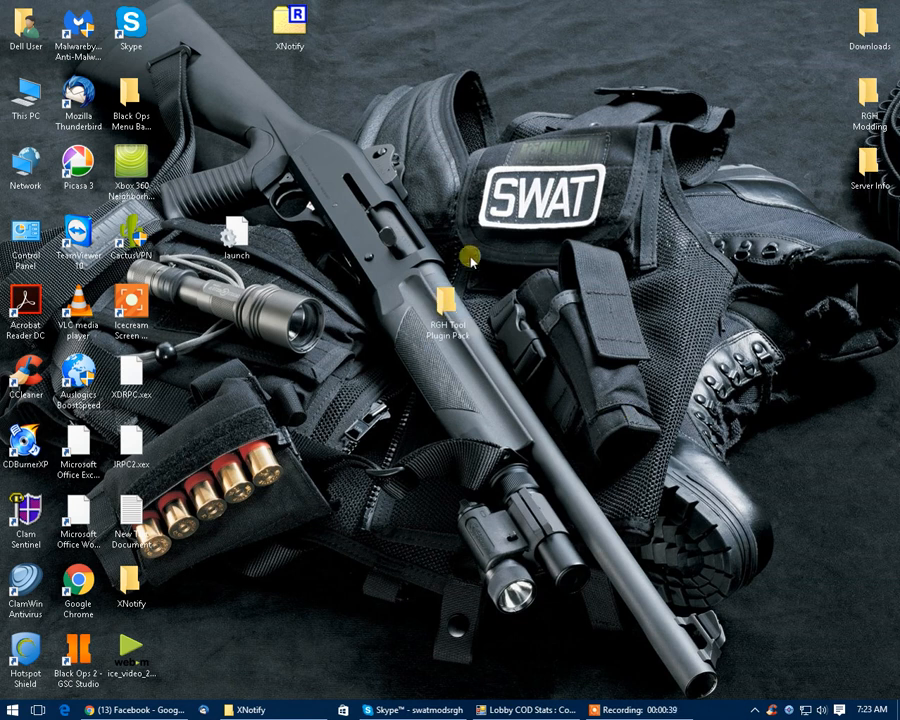
pyautogui.moveTo(444, 304); pyautogui.dragTo(396, 100)
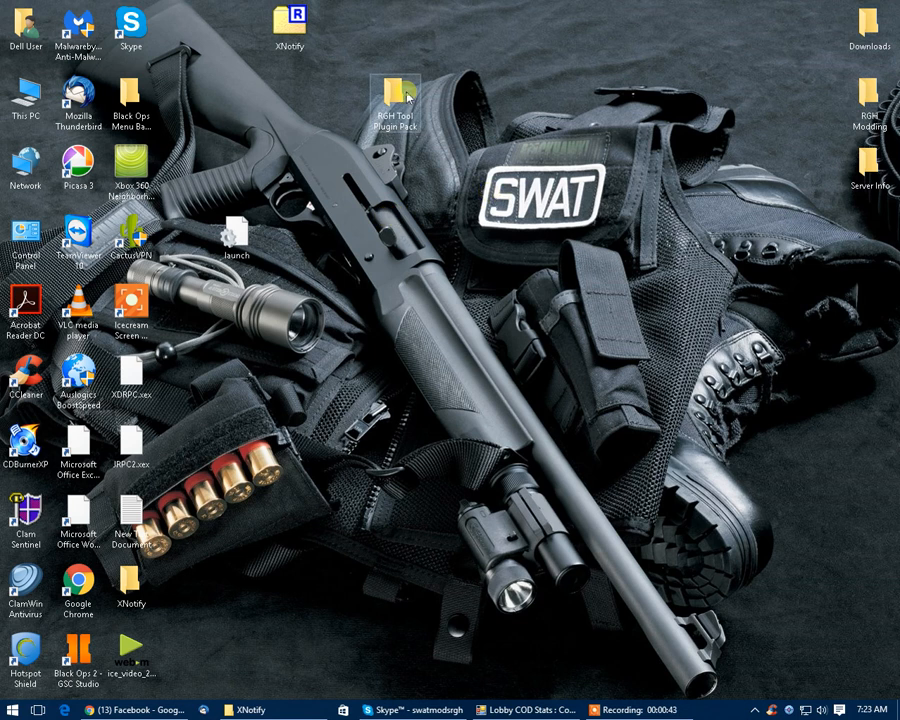
pyautogui.moveTo(396, 100); pyautogui.dragTo(604, 376)
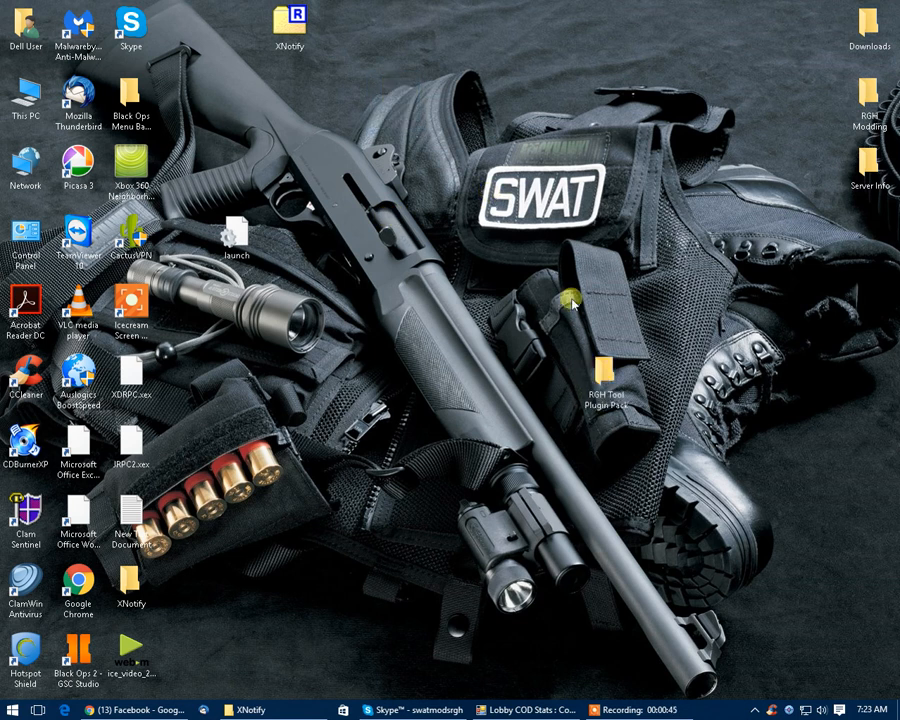
pyautogui.moveTo(424, 264)
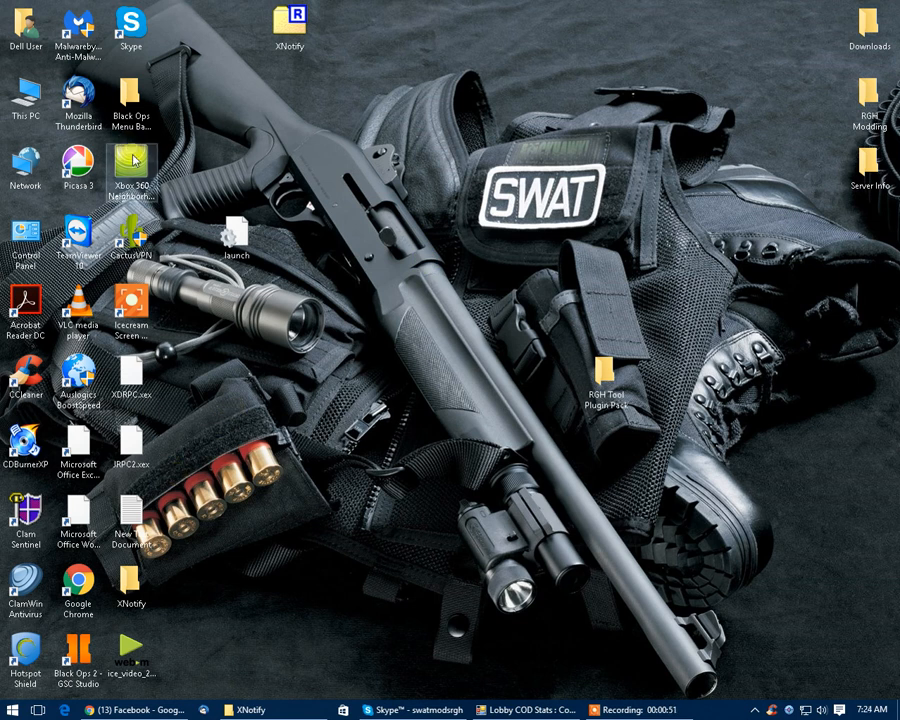
# Step: Browse Xbox 360 Neighborhood into the console's Retail Hard Drive Emulation (HDD) volume
pyautogui.doubleClick(132, 168)
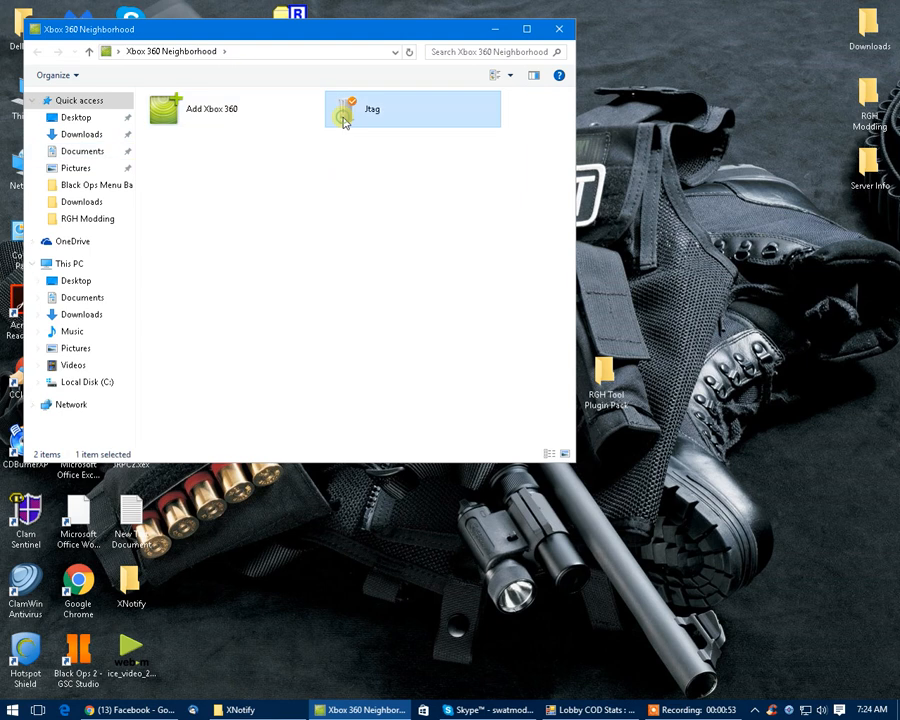
pyautogui.doubleClick(372, 108)
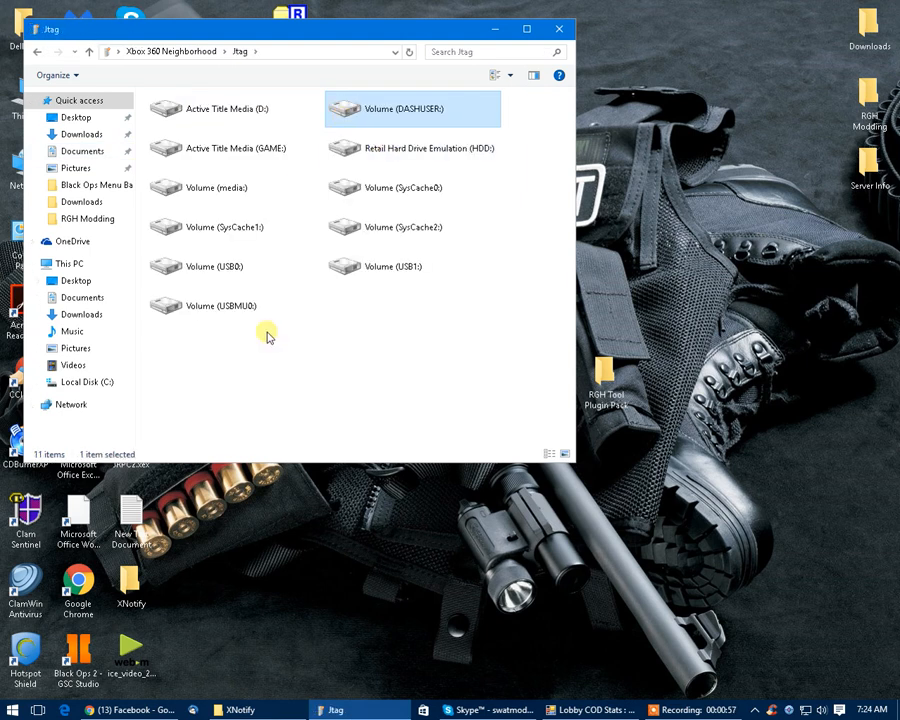
pyautogui.moveTo(260, 188)
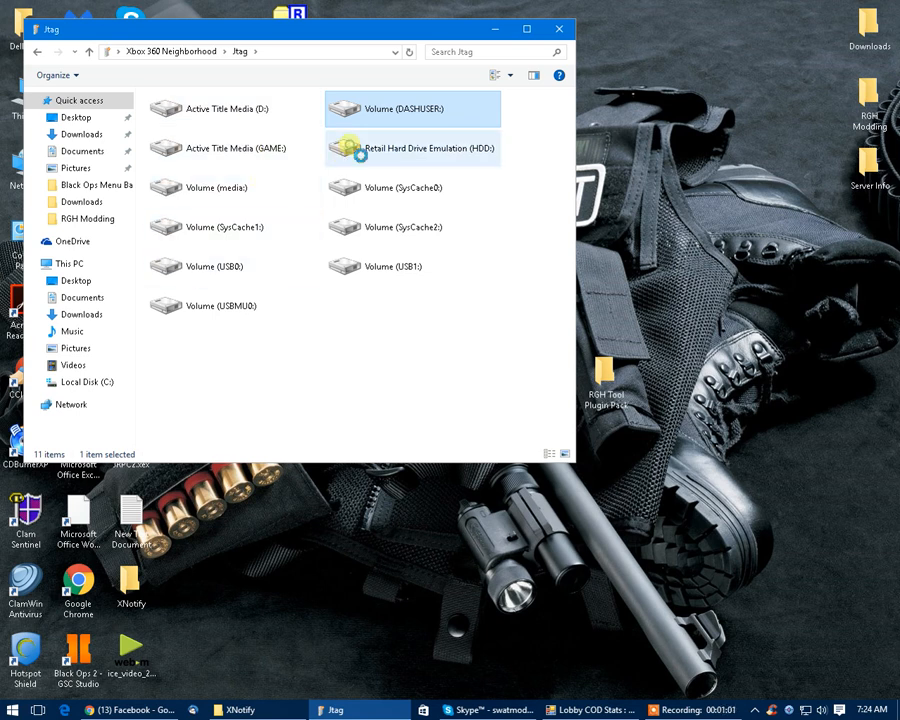
pyautogui.doubleClick(412, 148)
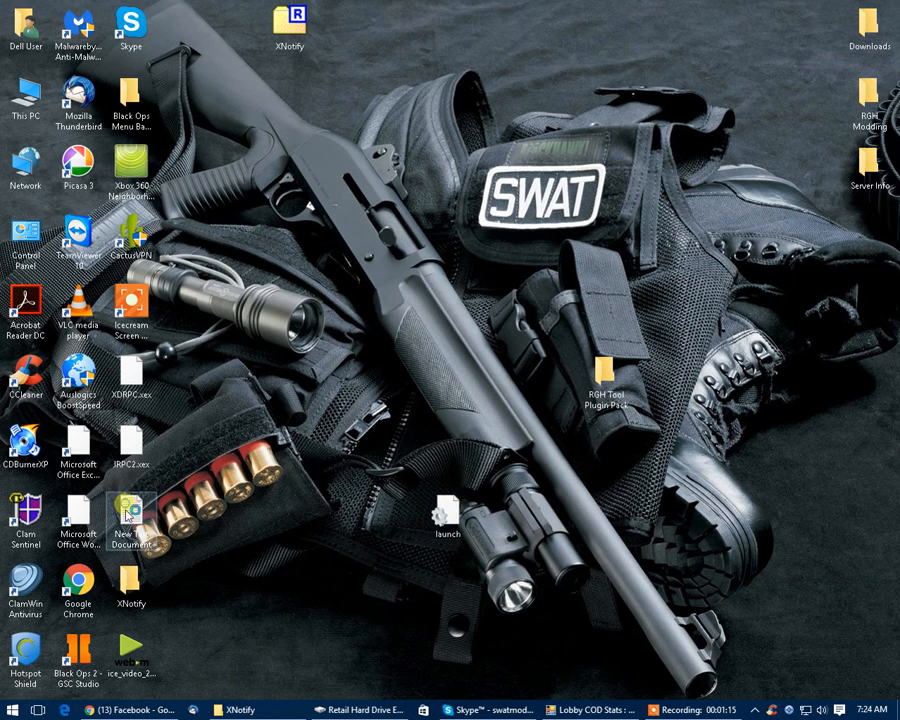
# Step: View launch.ini's [Plugins] section in Notepad and inspect the xbdm and XRPC plugin entries
pyautogui.doubleClick(130, 516)
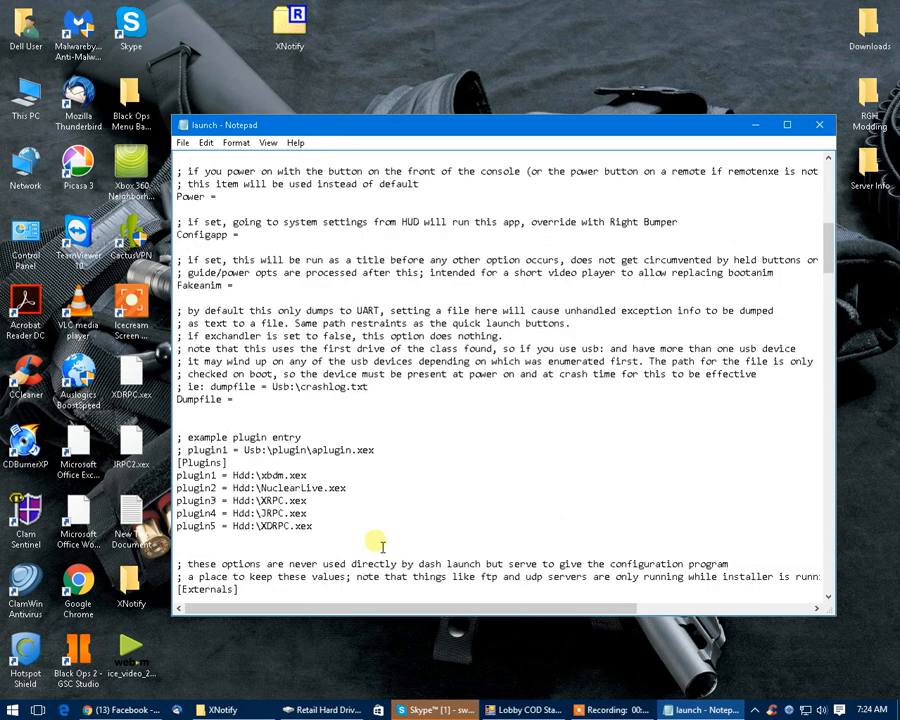
pyautogui.moveTo(370, 540)
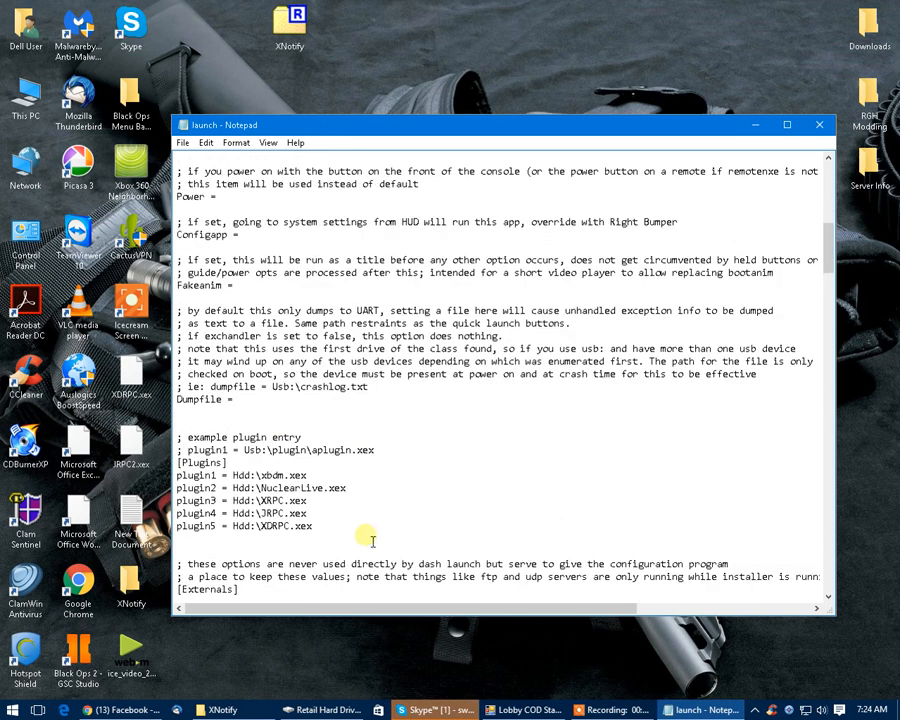
pyautogui.scroll(-3)
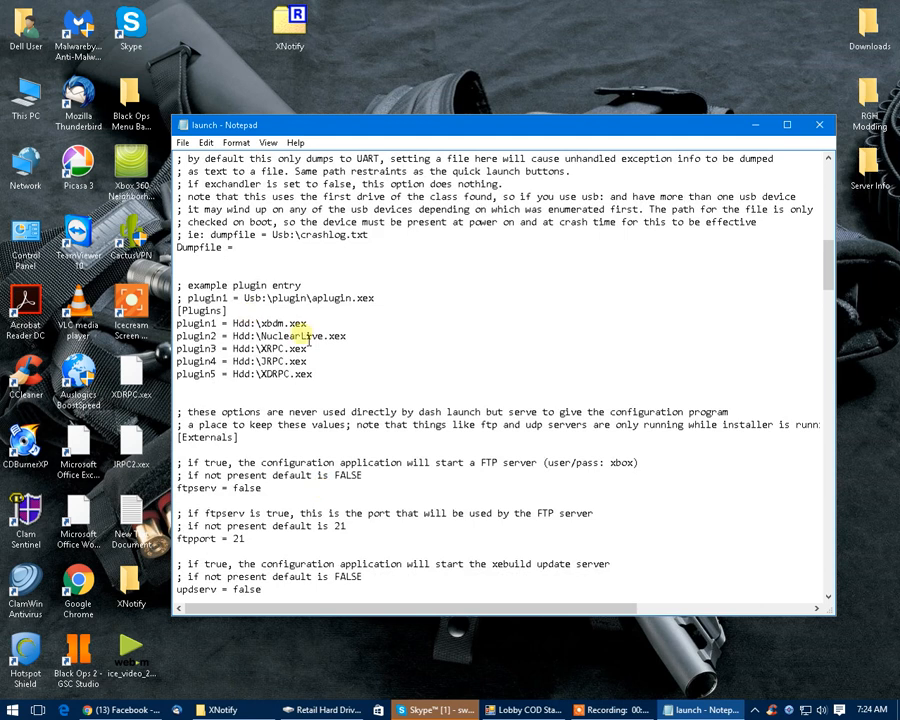
pyautogui.doubleClick(278, 324)
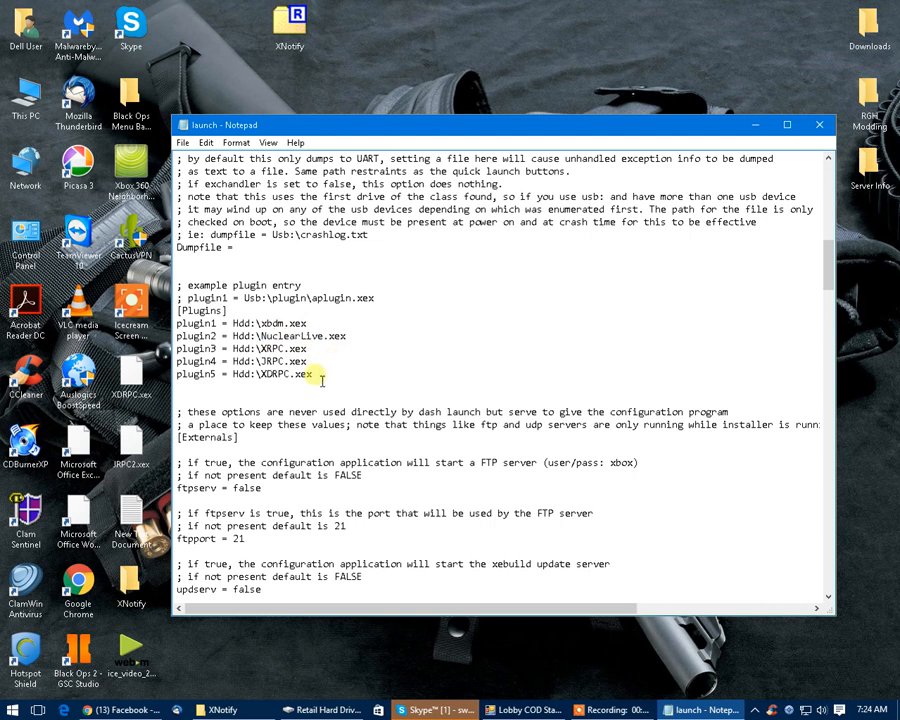
pyautogui.doubleClick(278, 348)
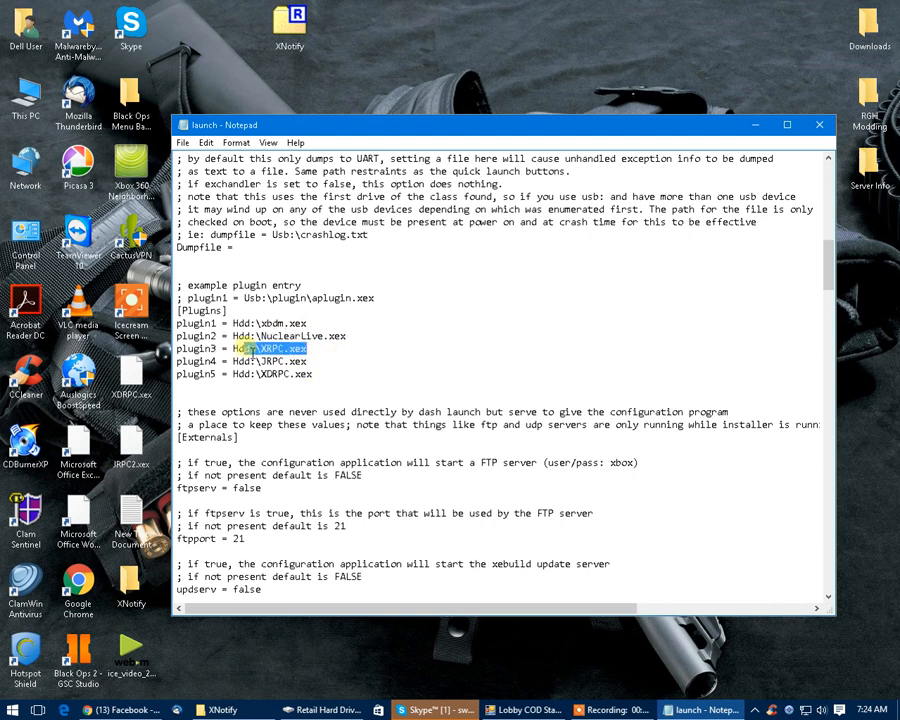
pyautogui.doubleClick(284, 360)
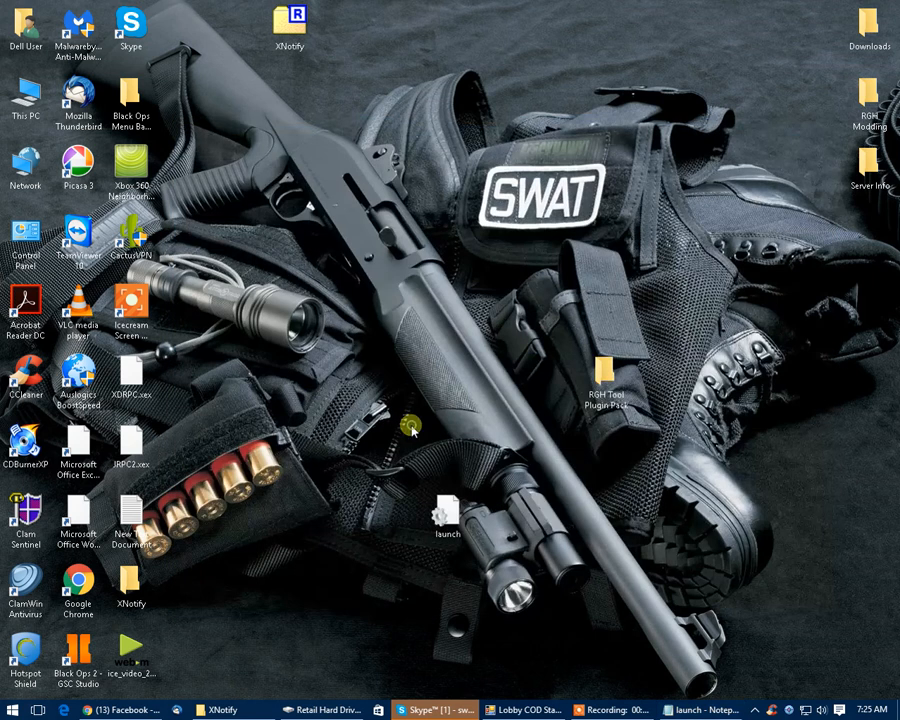
# Step: Launch the XNotify tool from its folder and connect it to the console
pyautogui.doubleClick(130, 590)
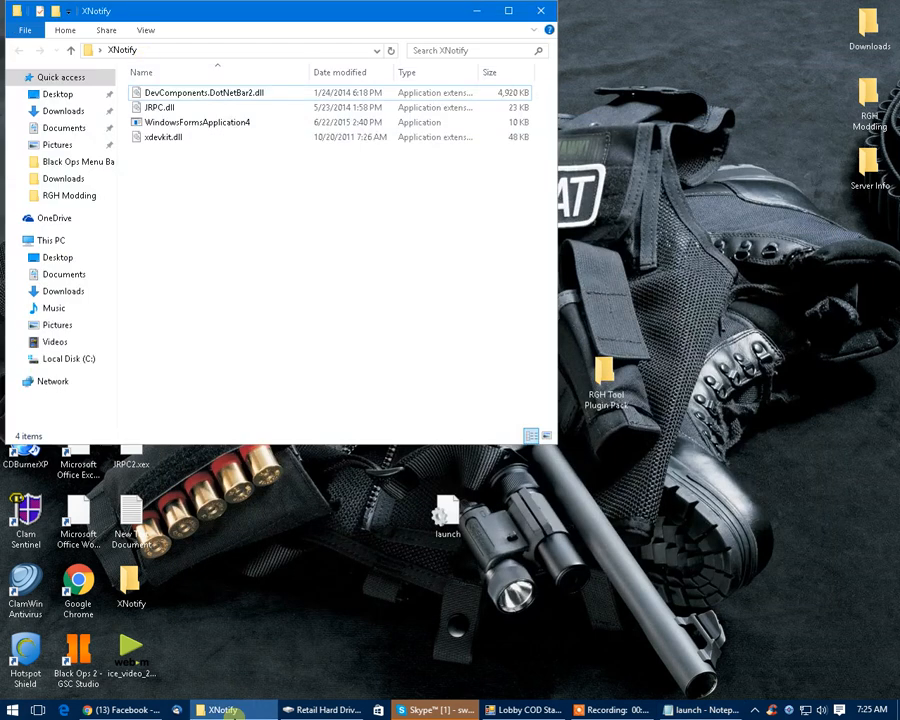
pyautogui.click(196, 122)
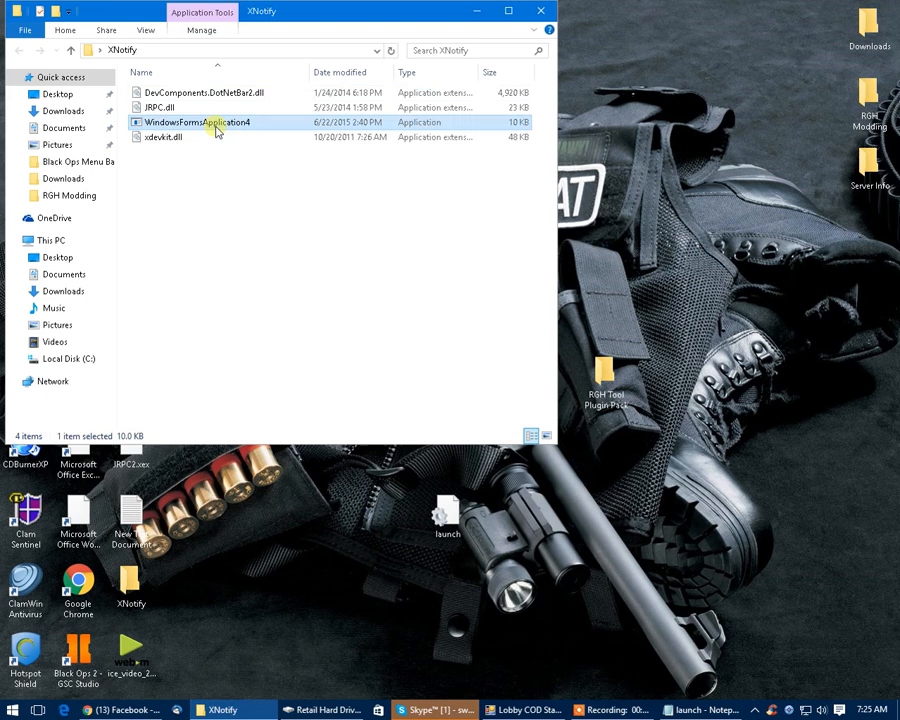
pyautogui.doubleClick(196, 122)
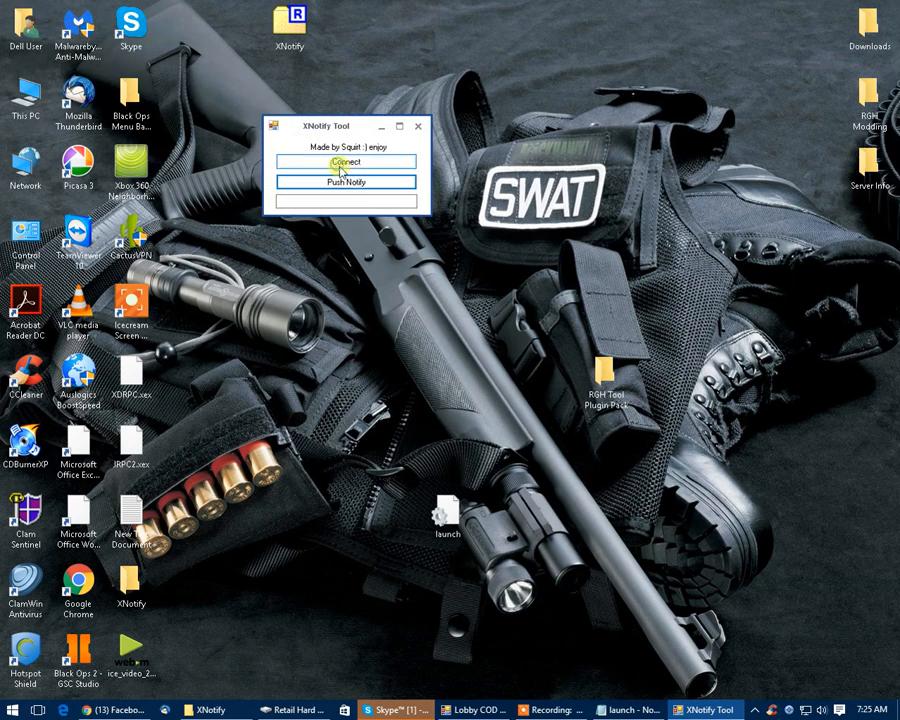
pyautogui.click(346, 162)
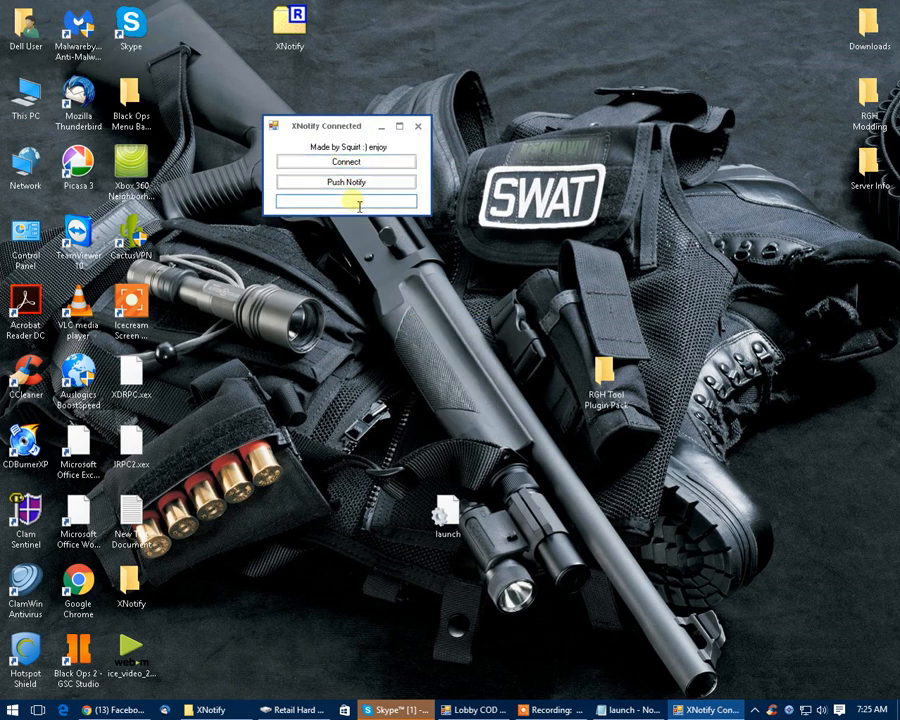
# Step: Push the notification 'SWAT Mods YT Help Video' to the console
pyautogui.write('SWAT Mods YT H')
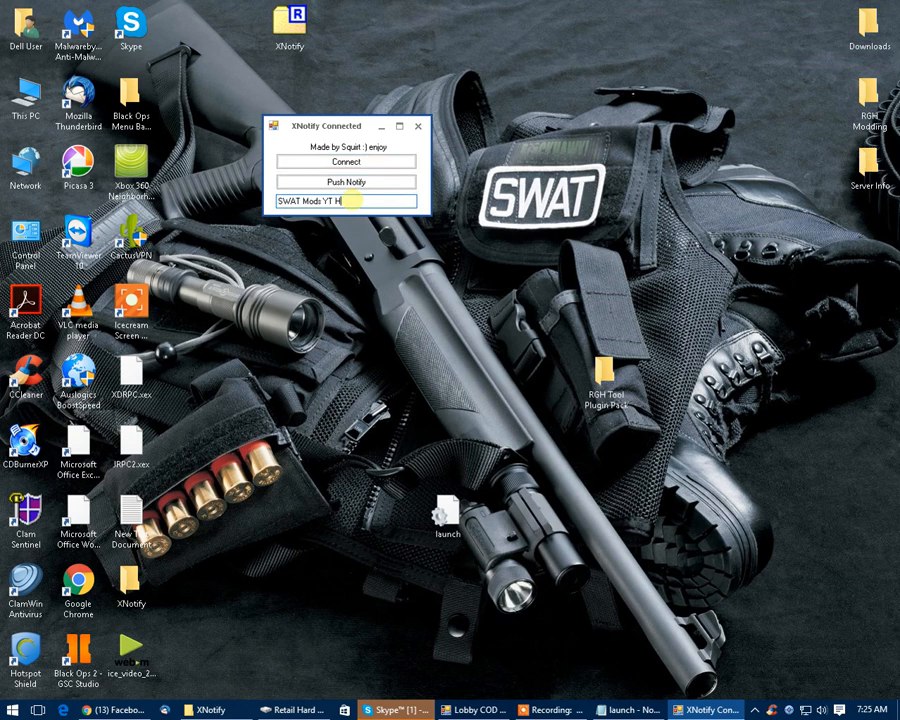
pyautogui.write('elp Video')
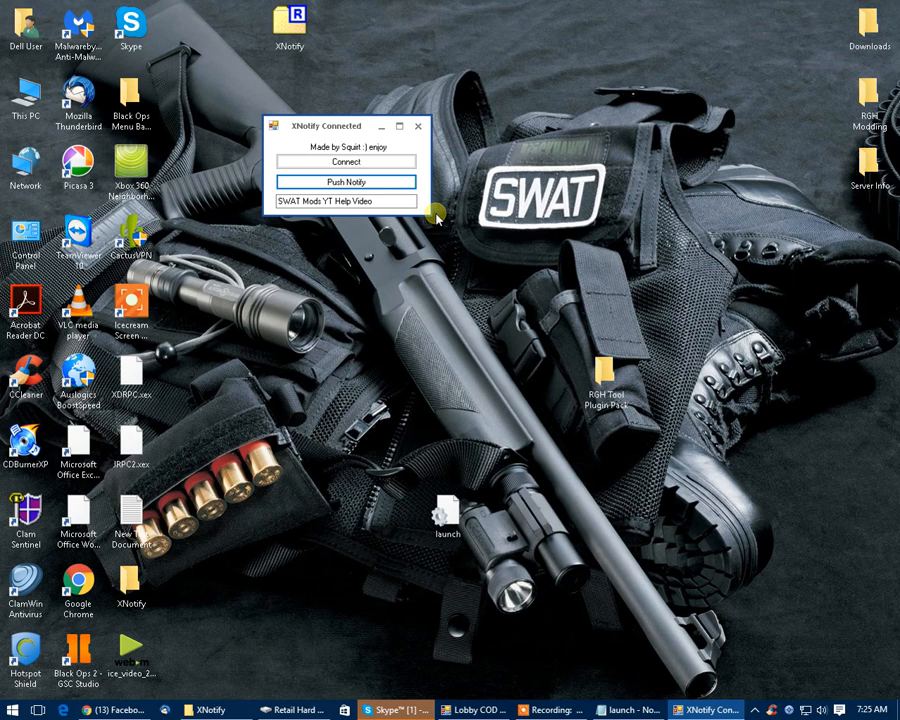
pyautogui.click(418, 124)
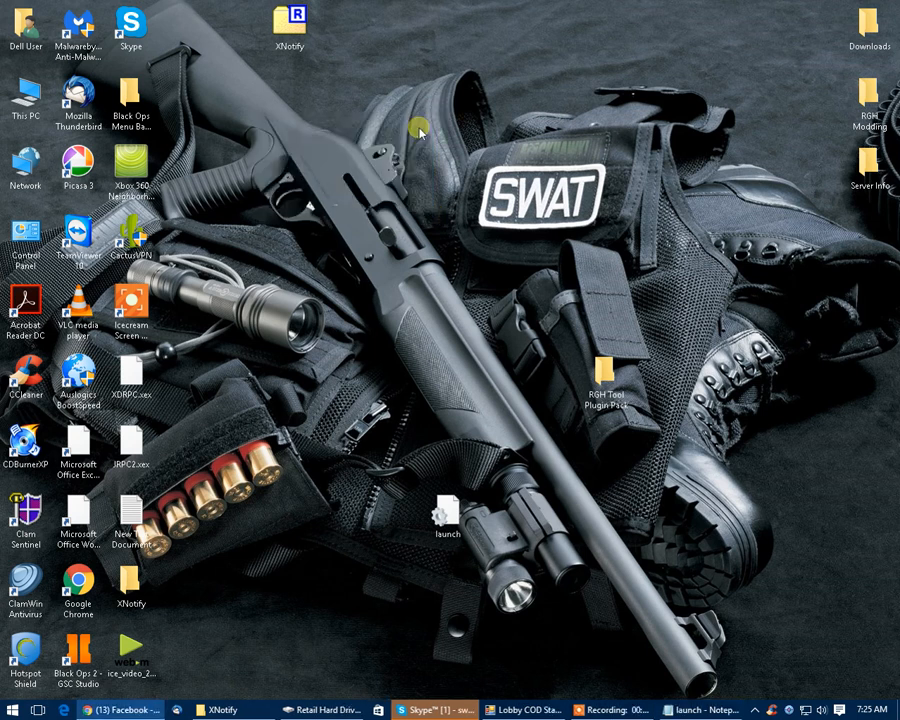
pyautogui.moveTo(676, 244)
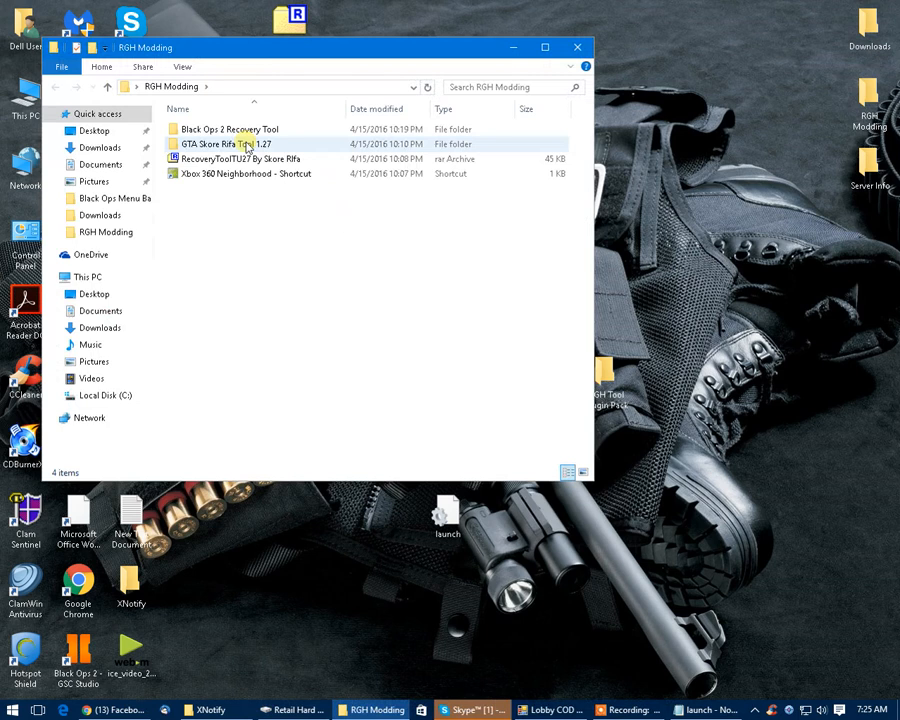
# Step: Navigate Black Ops 2 Recovery Tool > BO2 Recovery > CrimsonMods v8 and select the CrimsonMods v8 application
pyautogui.doubleClick(228, 128)
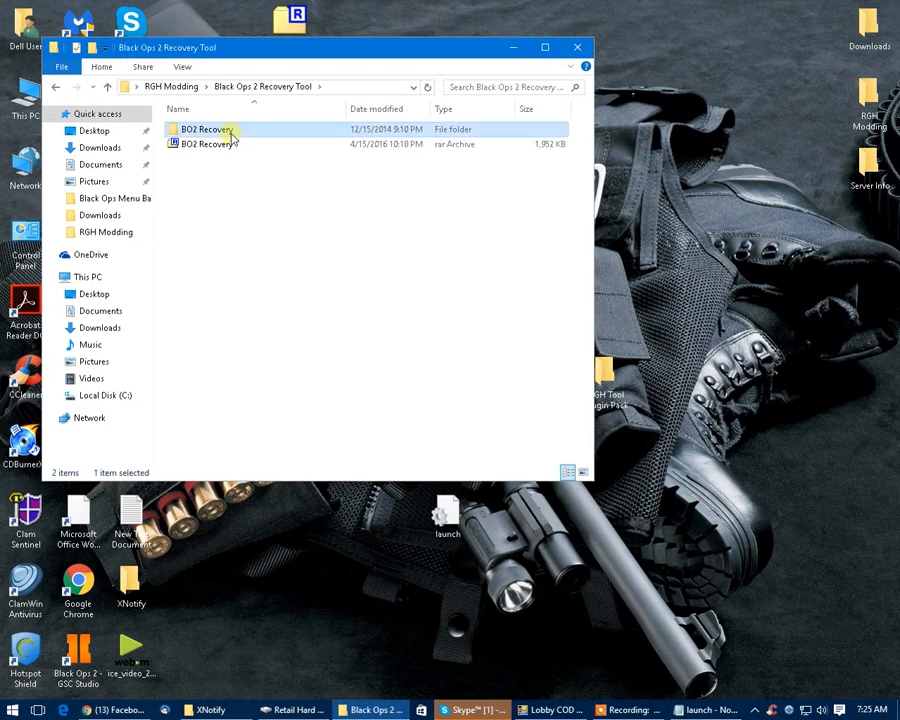
pyautogui.doubleClick(208, 128)
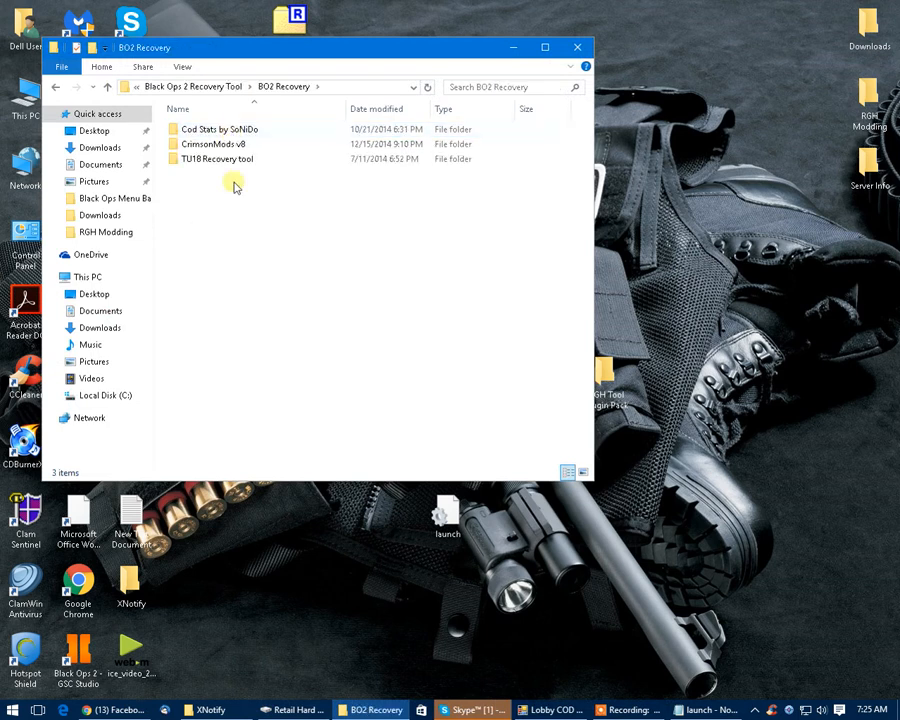
pyautogui.click(216, 144)
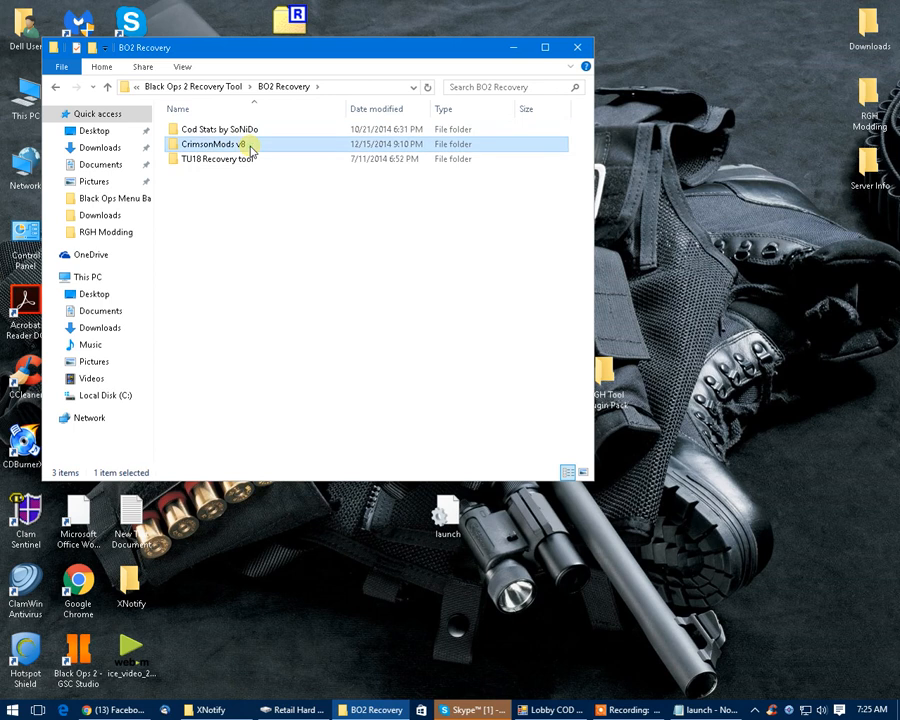
pyautogui.doubleClick(210, 144)
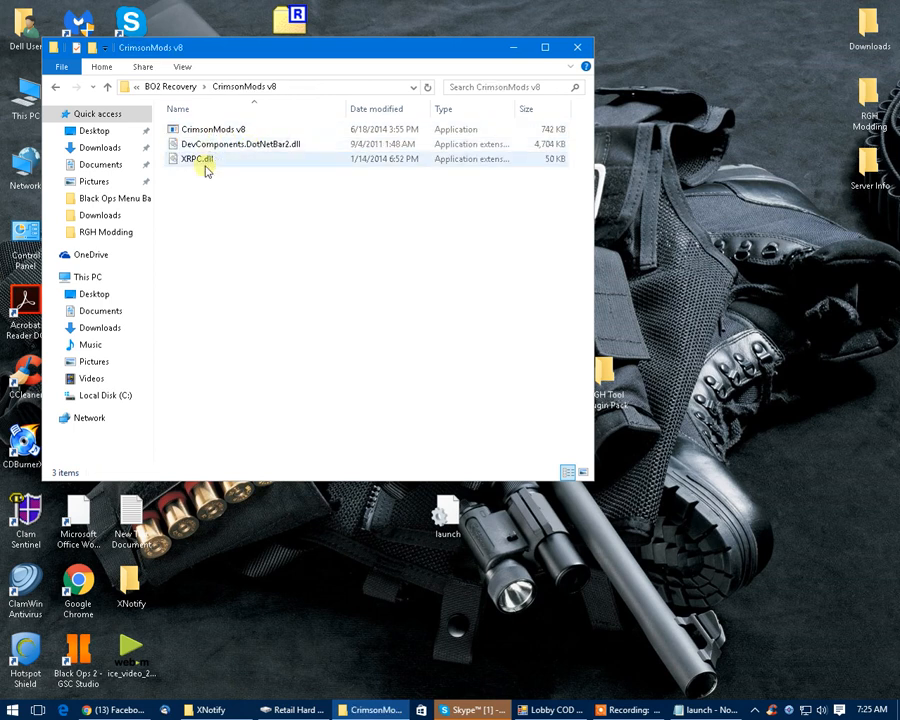
pyautogui.click(212, 128)
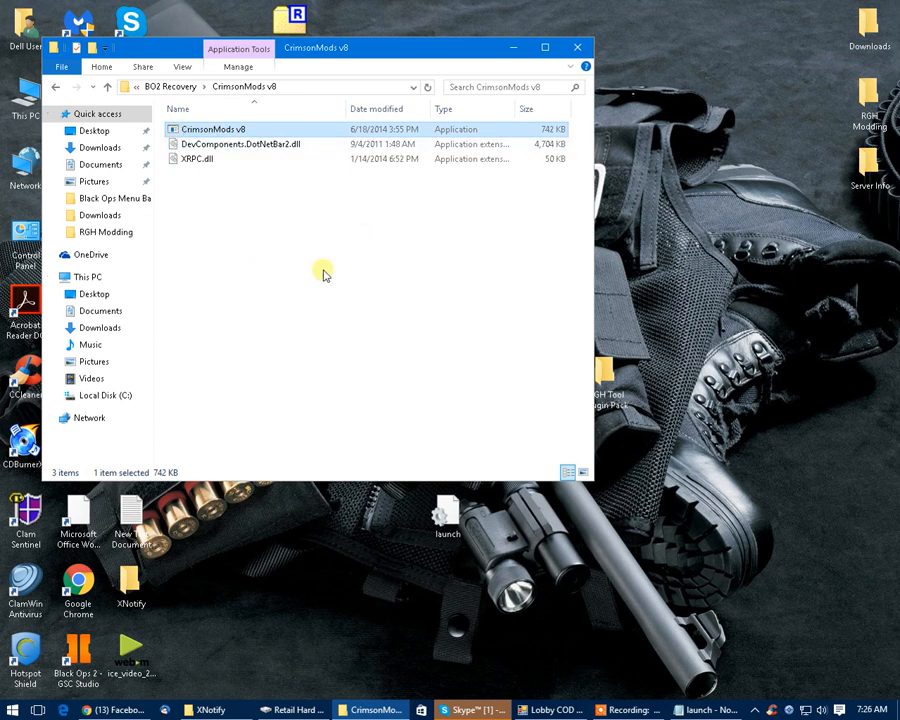
# Step: Run CrimsonMods v8, decline the incoming Skype call, and Force Host from the Home tab
pyautogui.doubleClick(212, 128)
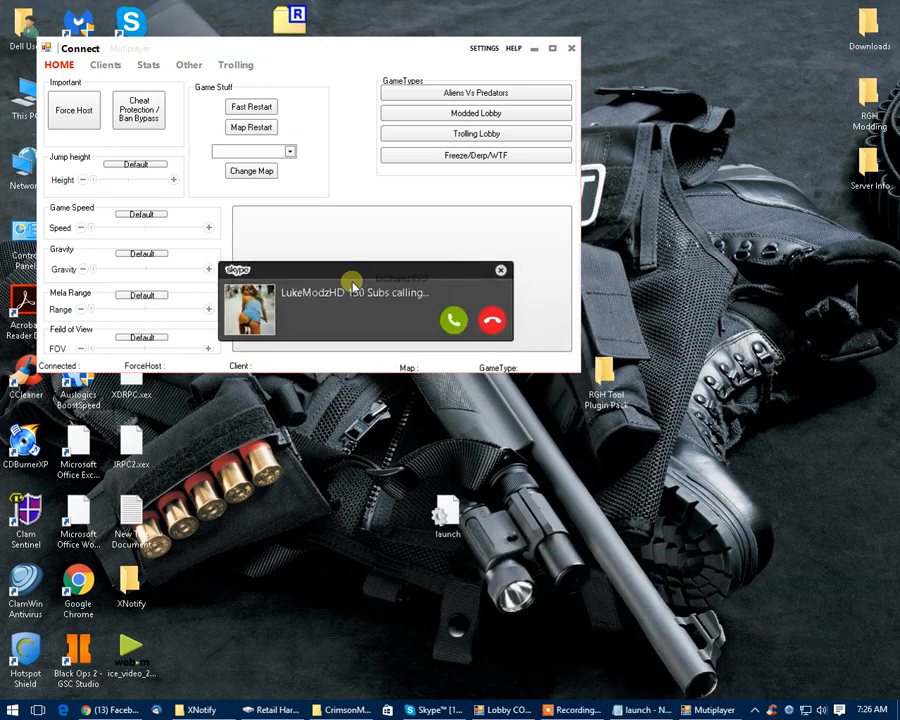
pyautogui.moveTo(488, 320)
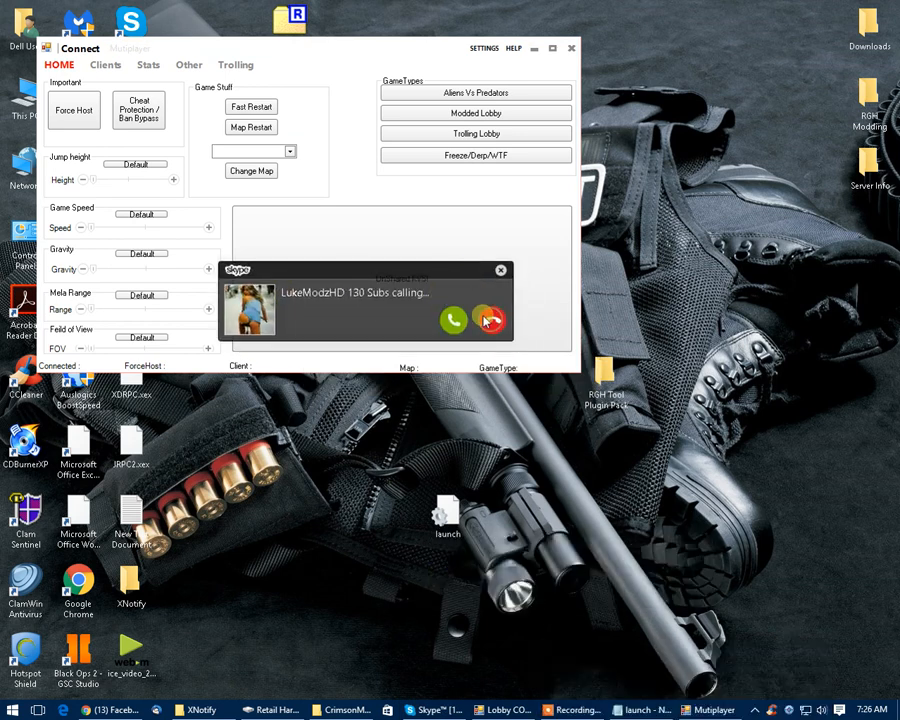
pyautogui.click(490, 320)
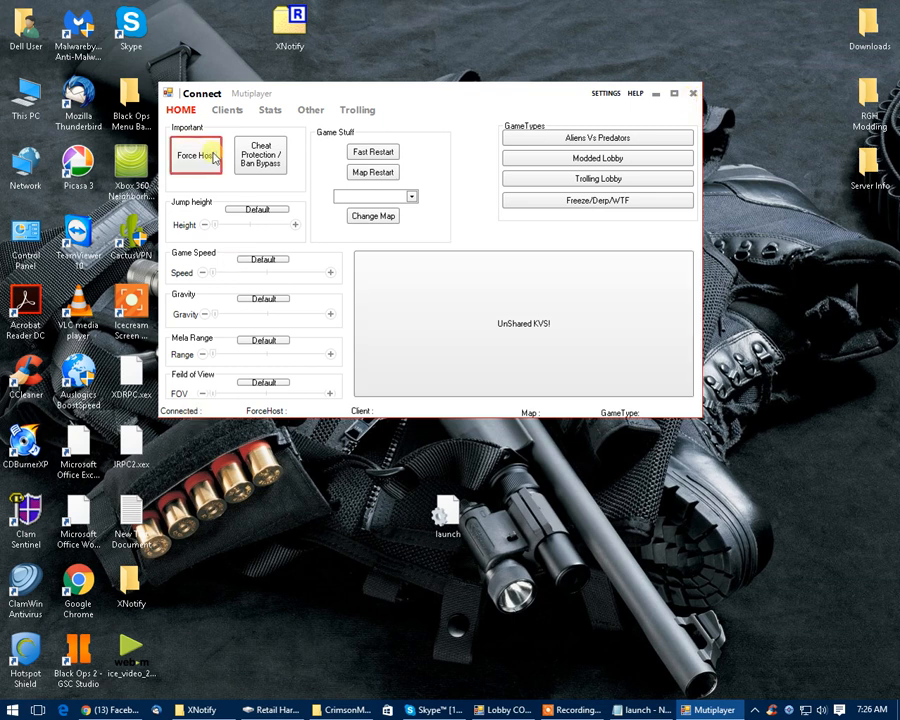
pyautogui.click(196, 156)
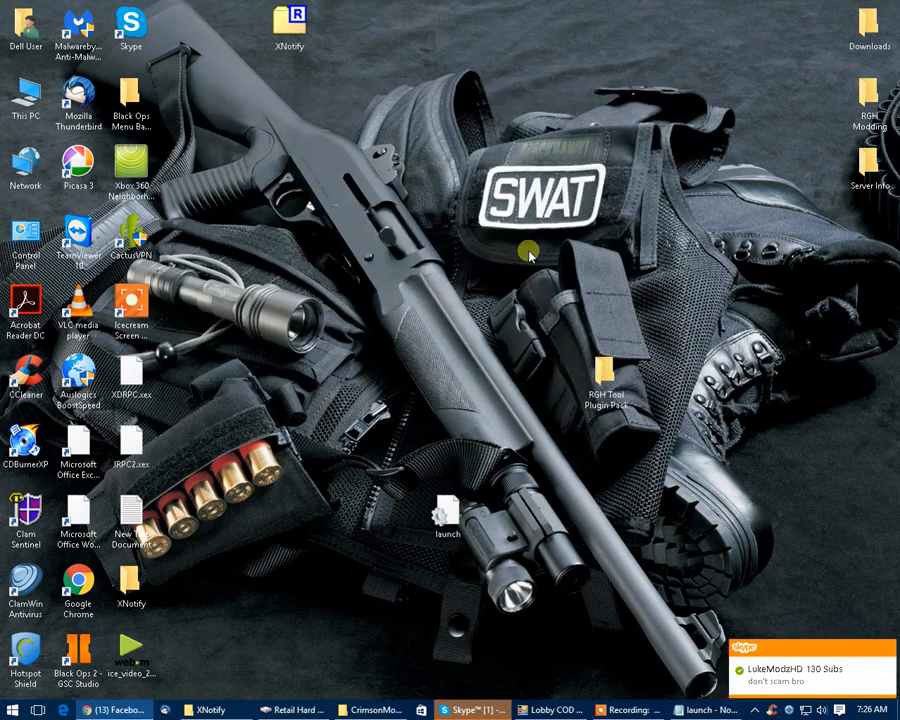
pyautogui.moveTo(756, 650)
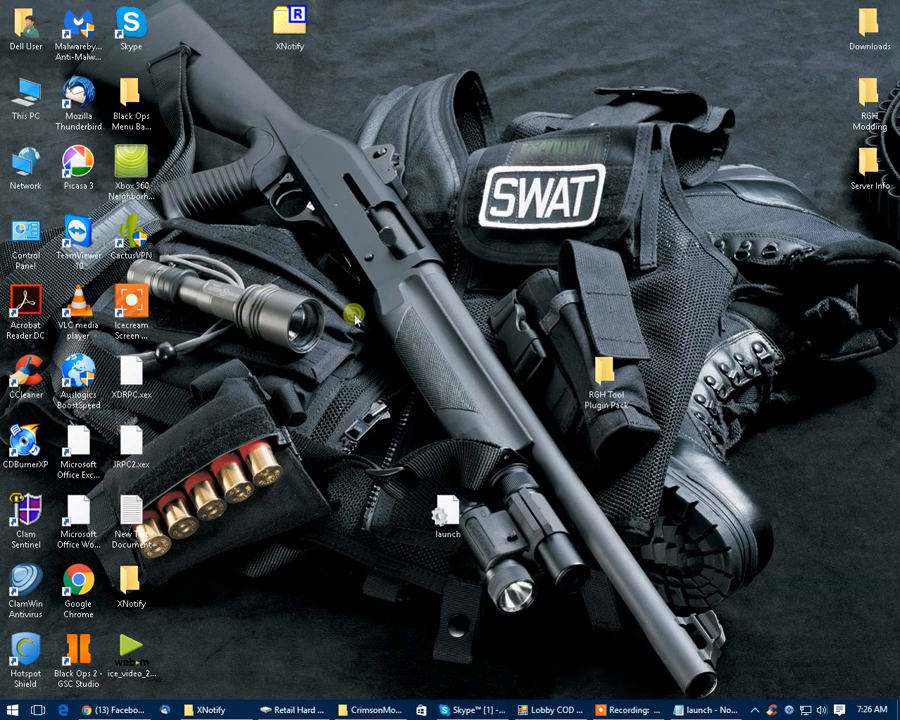
pyautogui.moveTo(516, 344)
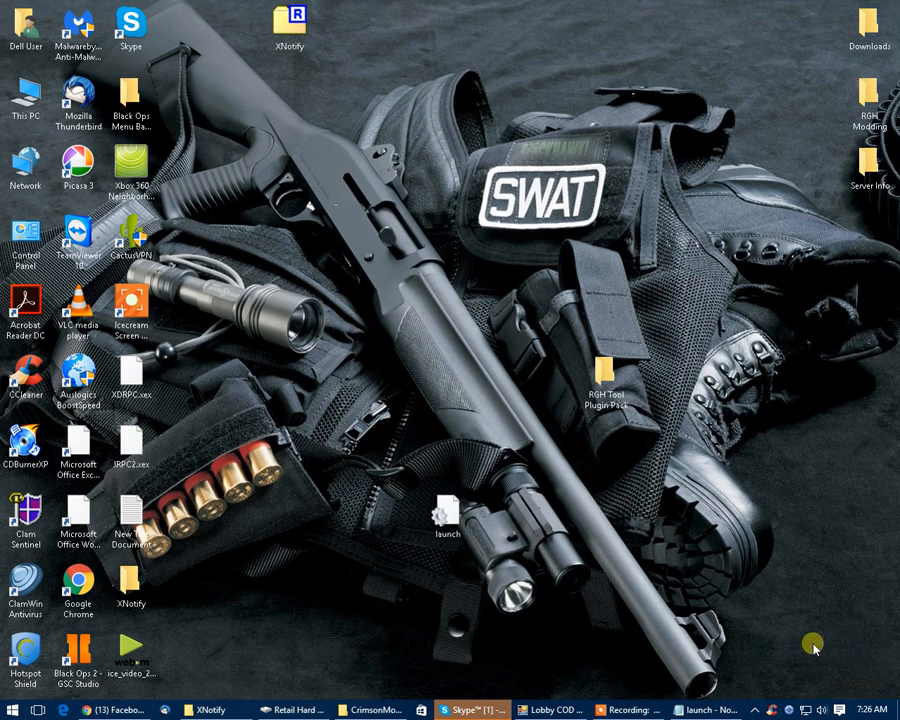
pyautogui.moveTo(248, 340)
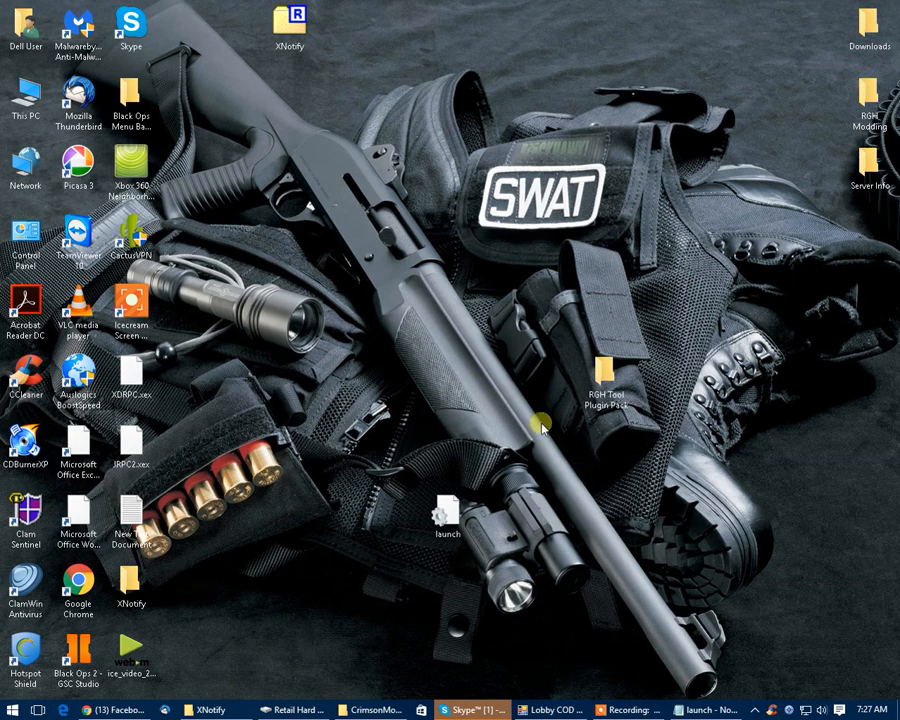
pyautogui.moveTo(378, 280)
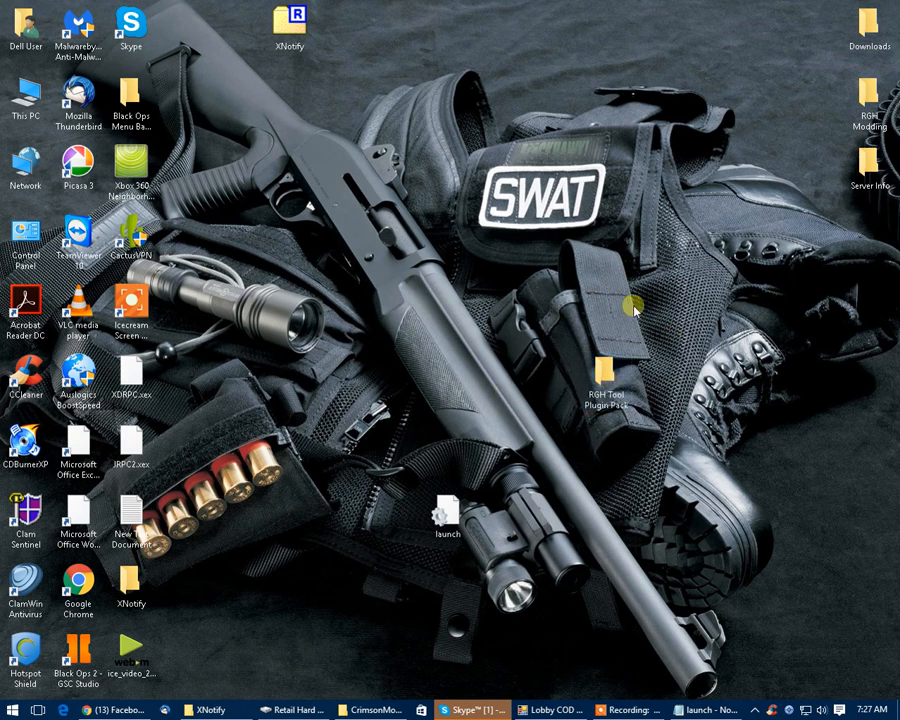
pyautogui.moveTo(410, 444)
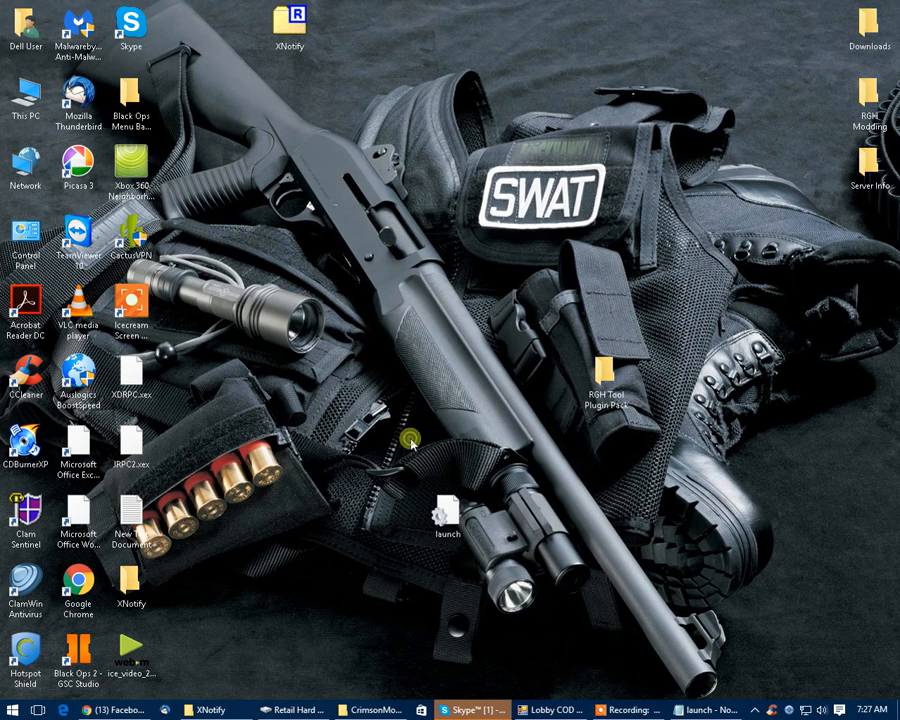